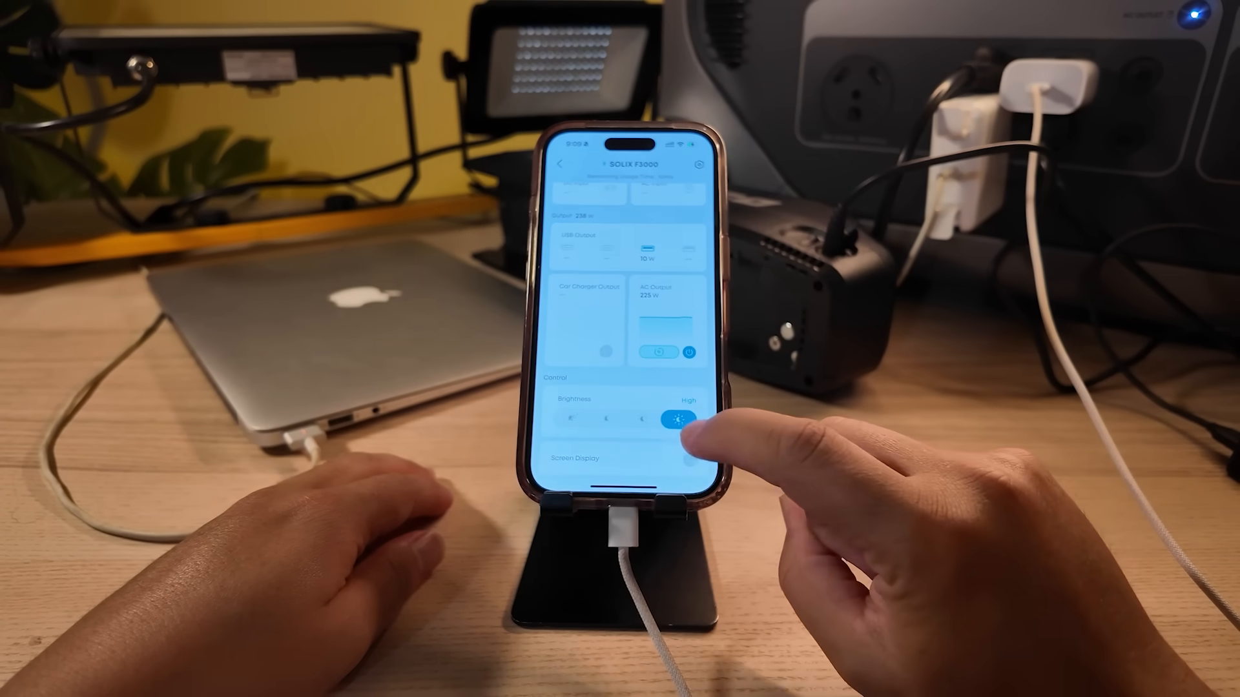
# Step: Scroll the EcoFlow DELTA Pro page to show the capacity chart from 3.6kWh to 25kWh
pyautogui.moveTo(680, 417); pyautogui.dragTo(582, 418)
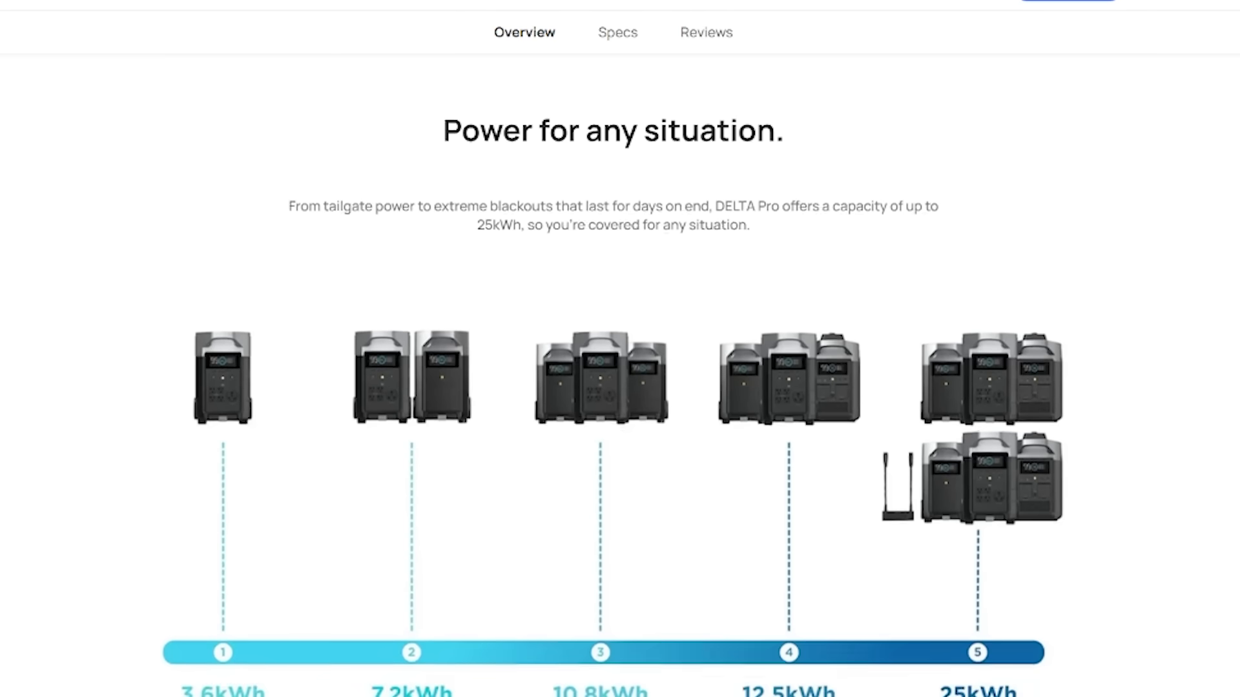
pyautogui.scroll(-3)
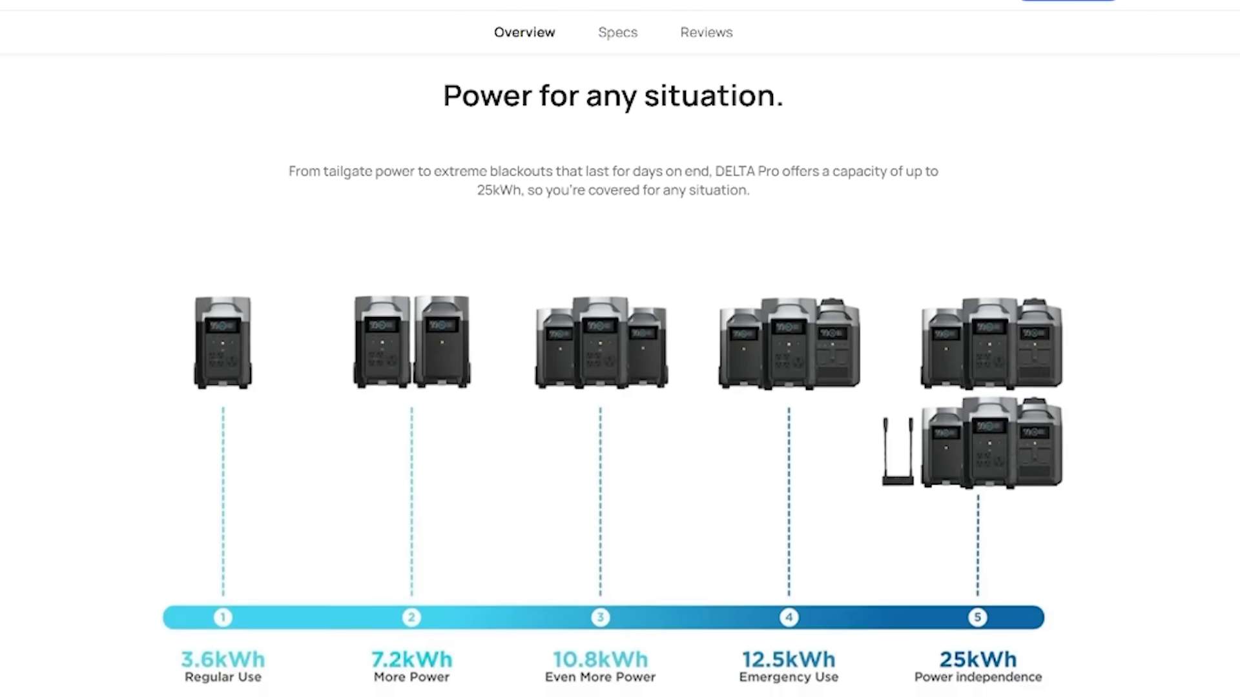
pyautogui.scroll(-3)
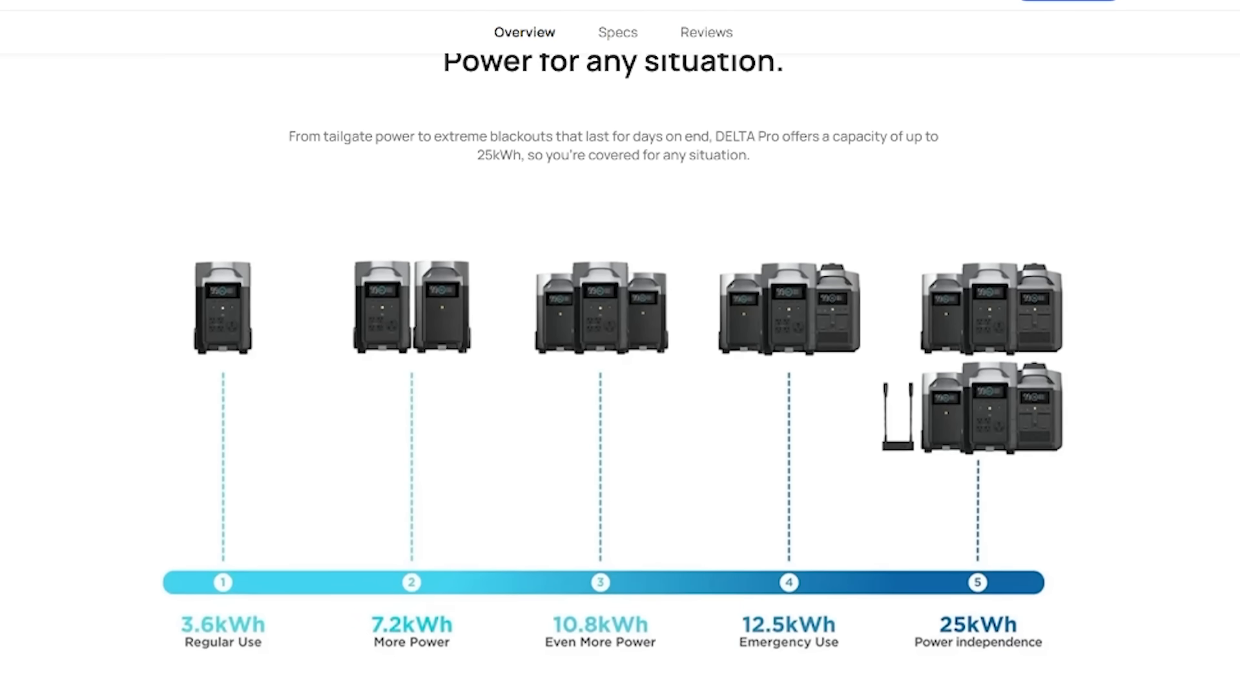
pyautogui.scroll(-3)
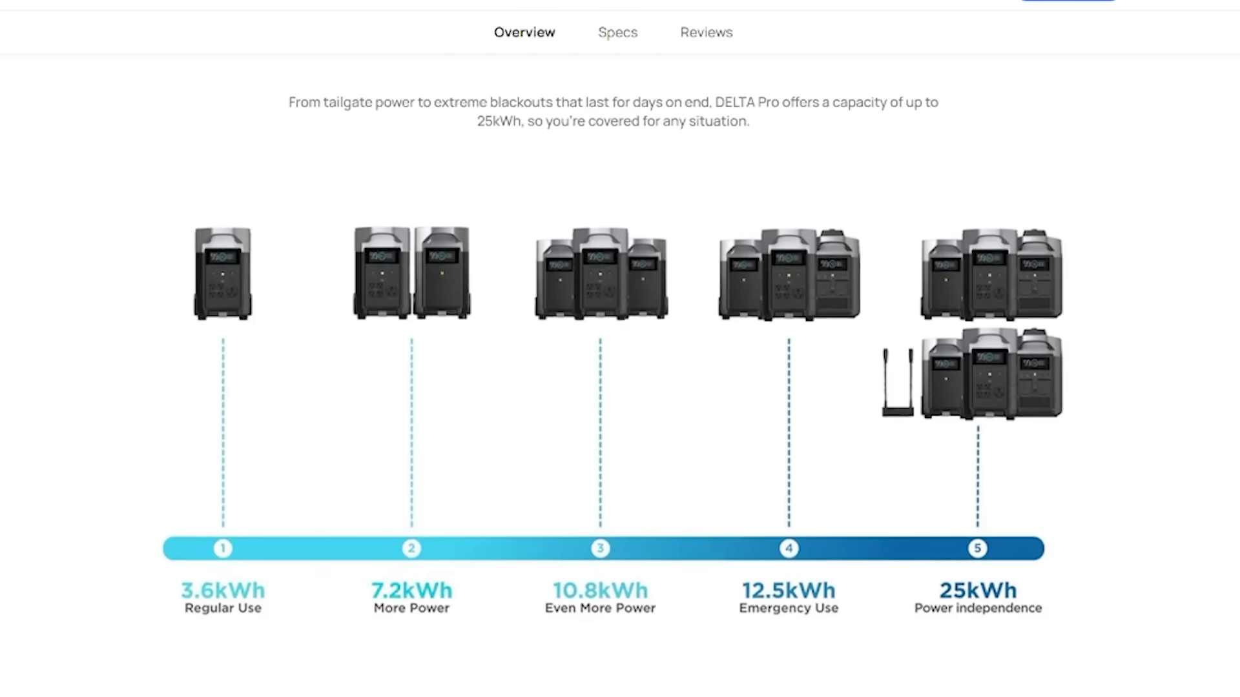